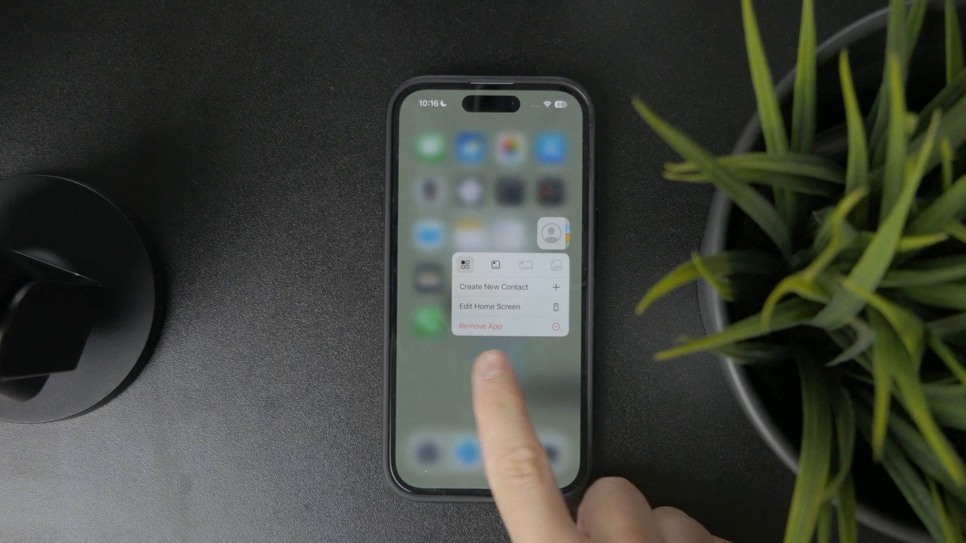
Step: Start removing the Contacts app from the Home Screen, then cancel the removal
{"action": "left_click", "coordinate": [479, 326]}
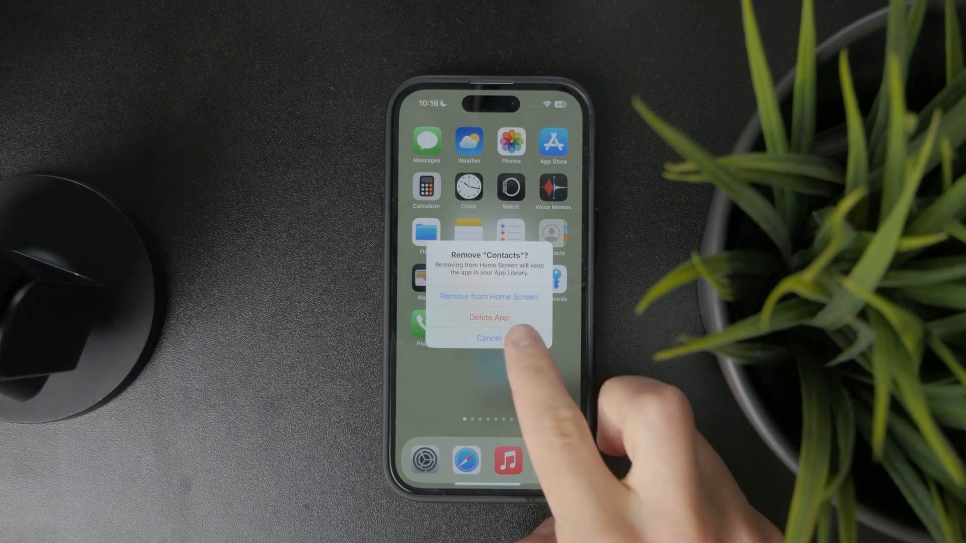
{"action": "left_click", "coordinate": [488, 338]}
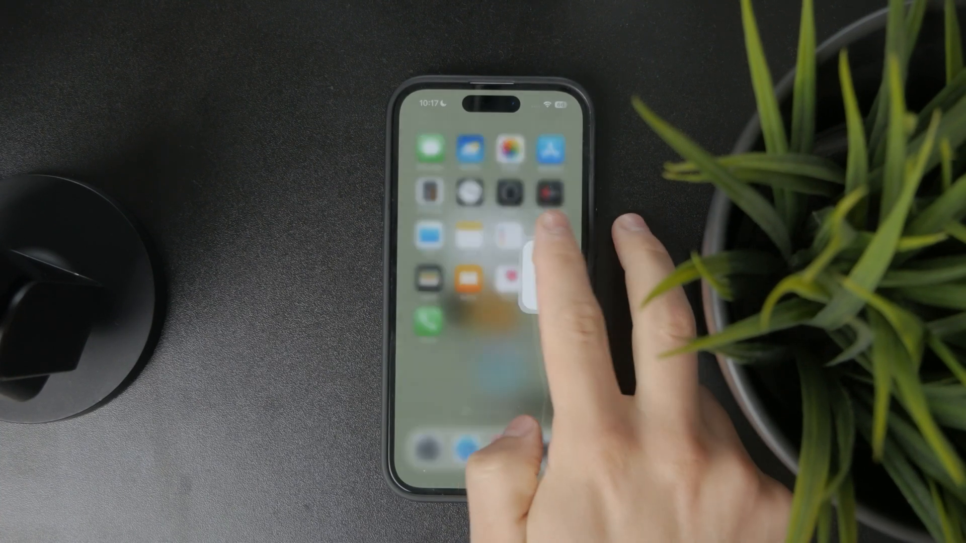
Step: Launch Contacts and show the All iCloud group's saved contacts
{"action": "left_click", "coordinate": [508, 281]}
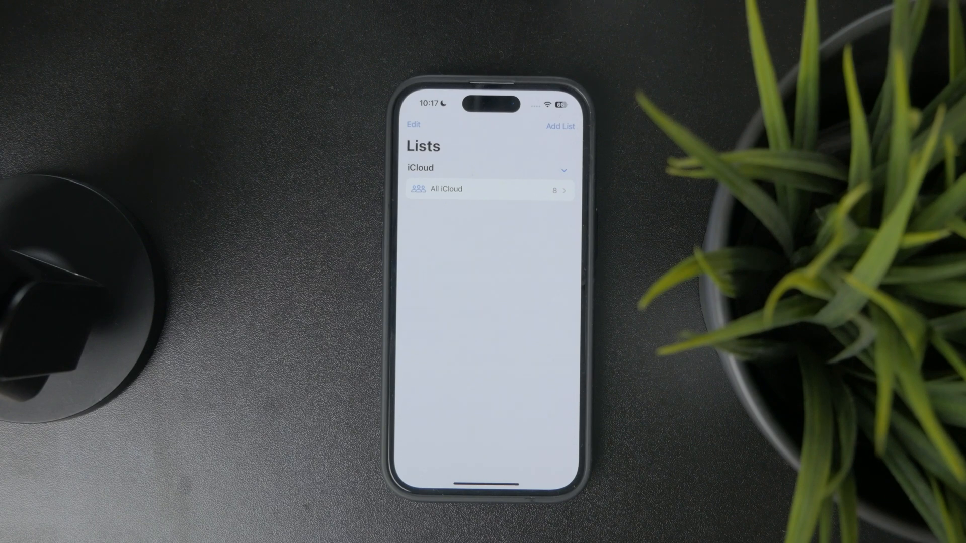
{"action": "left_click", "coordinate": [487, 189]}
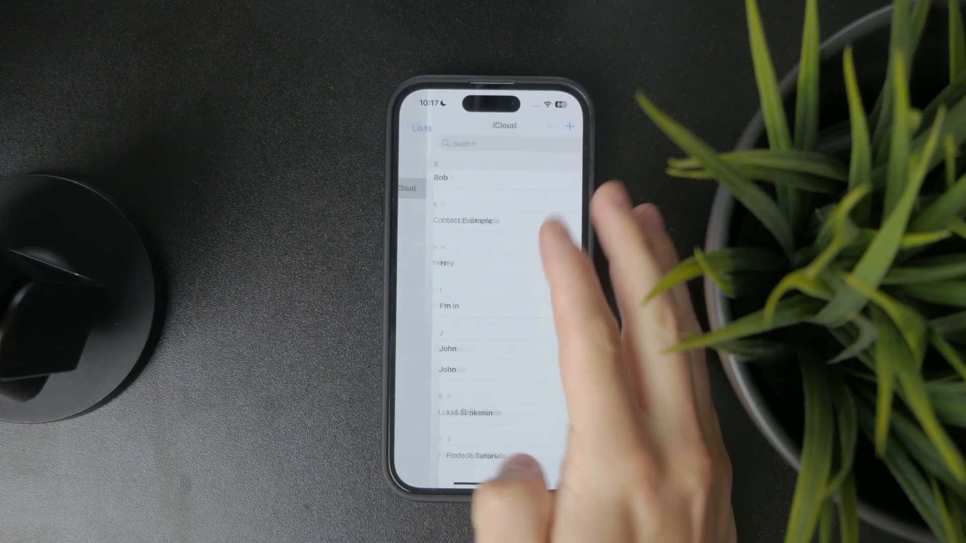
{"action": "left_click", "coordinate": [421, 127]}
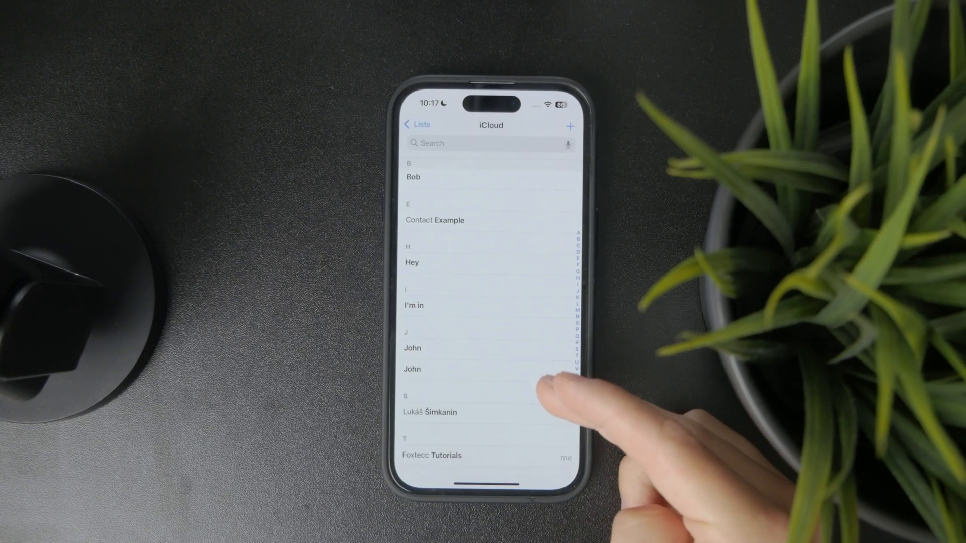
{"action": "scroll", "scroll_direction": "down", "scroll_amount": 3}
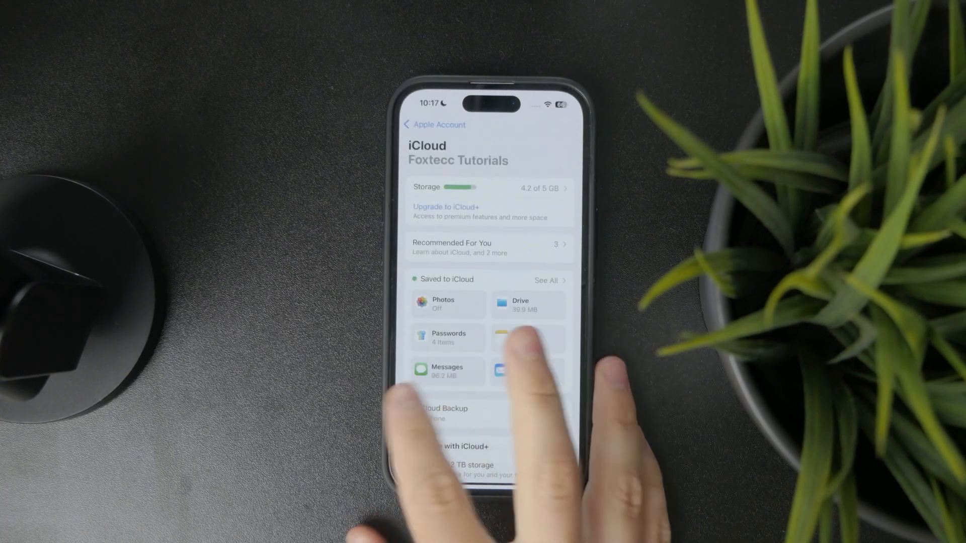
Step: Reach the Contacts Accounts page listing the iCloud account and Fetch New Data set to Push
{"action": "left_click", "coordinate": [411, 125]}
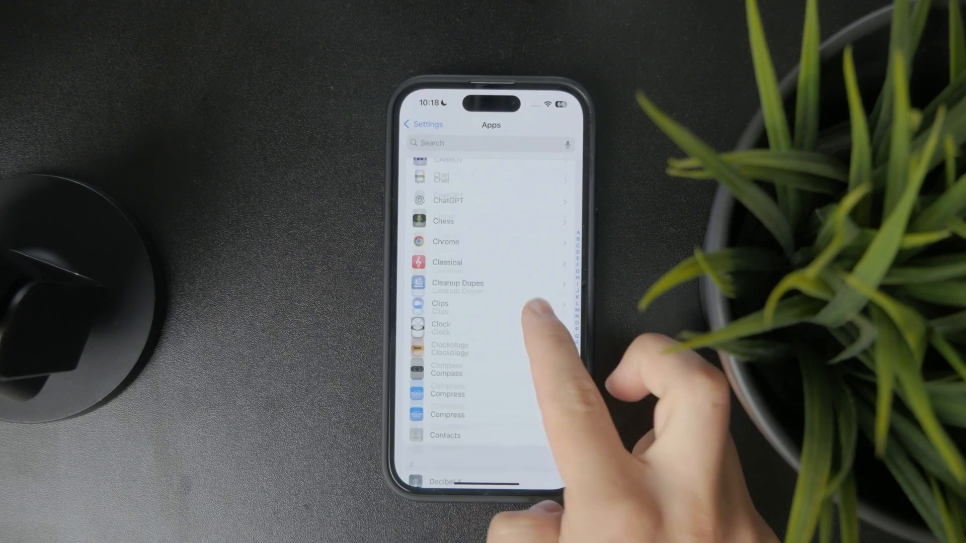
{"action": "left_click", "coordinate": [445, 436]}
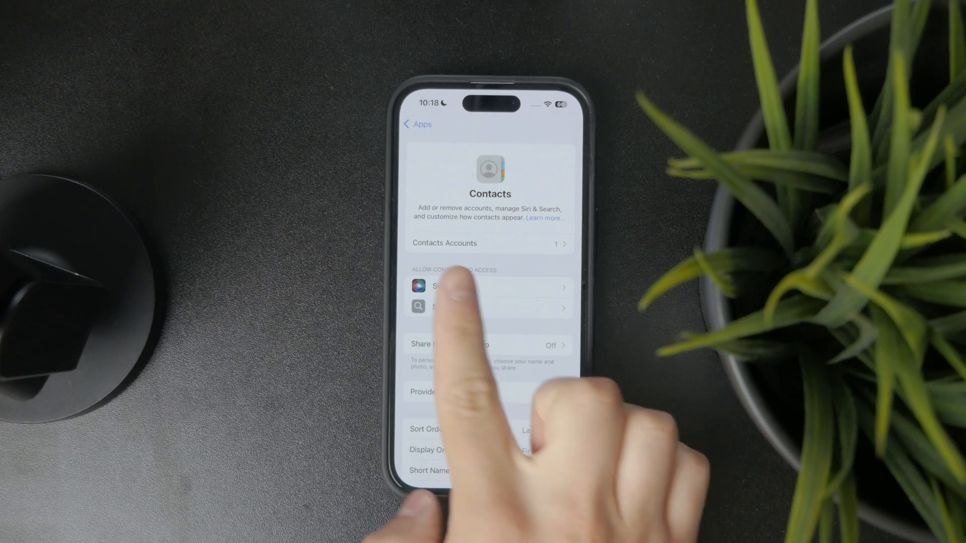
{"action": "left_click", "coordinate": [488, 243]}
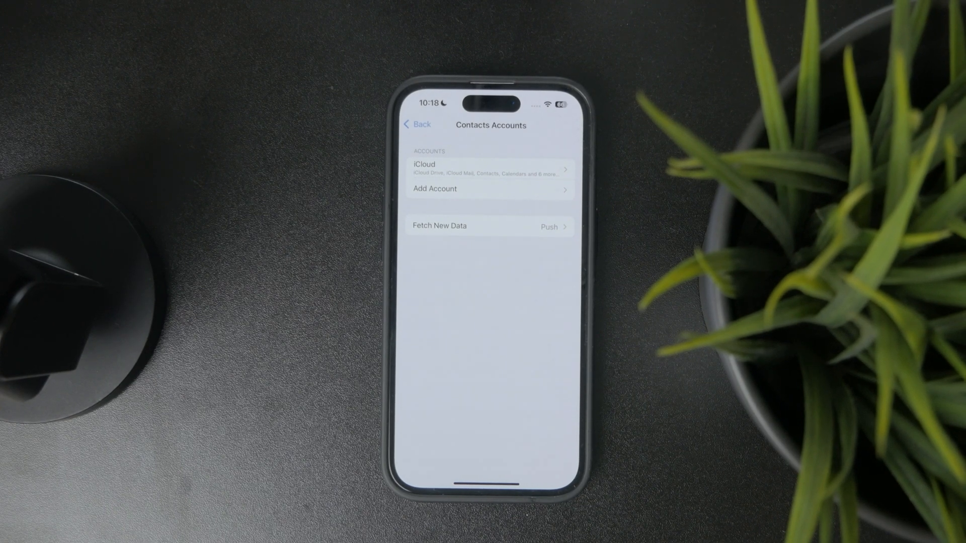
Step: View the Add Account providers (iCloud, Exchange, Google, Yahoo, AOL, Outlook, Other) and return to Accounts
{"action": "left_click", "coordinate": [489, 189]}
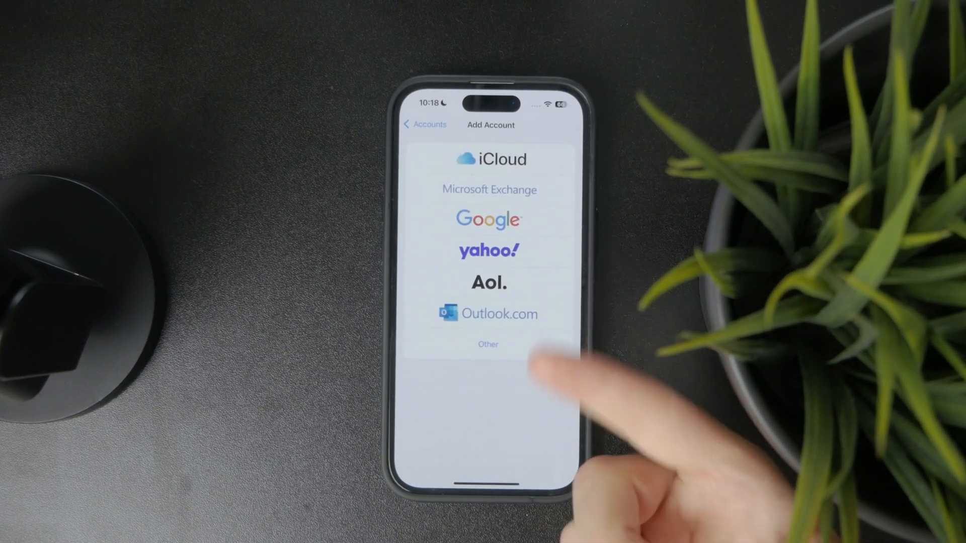
{"action": "left_click", "coordinate": [489, 220]}
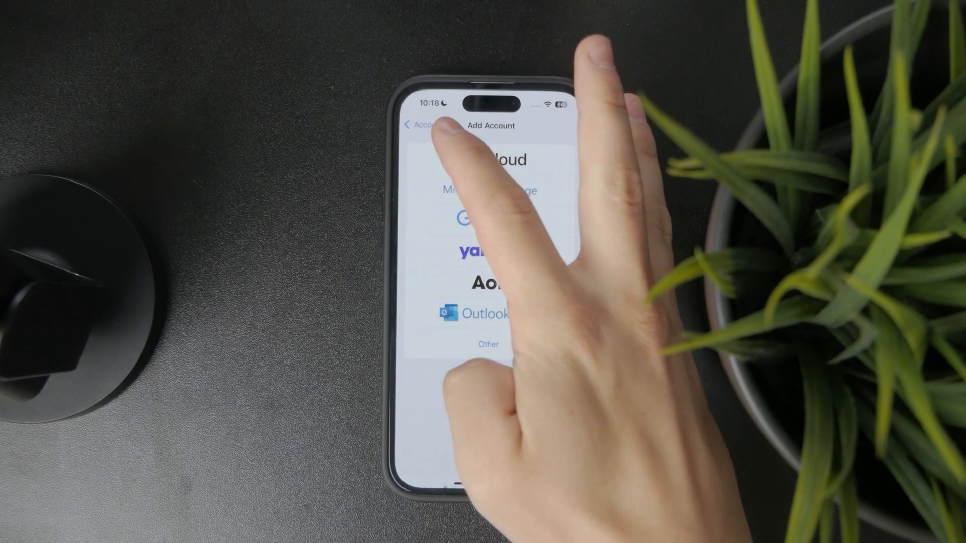
{"action": "left_click", "coordinate": [417, 125]}
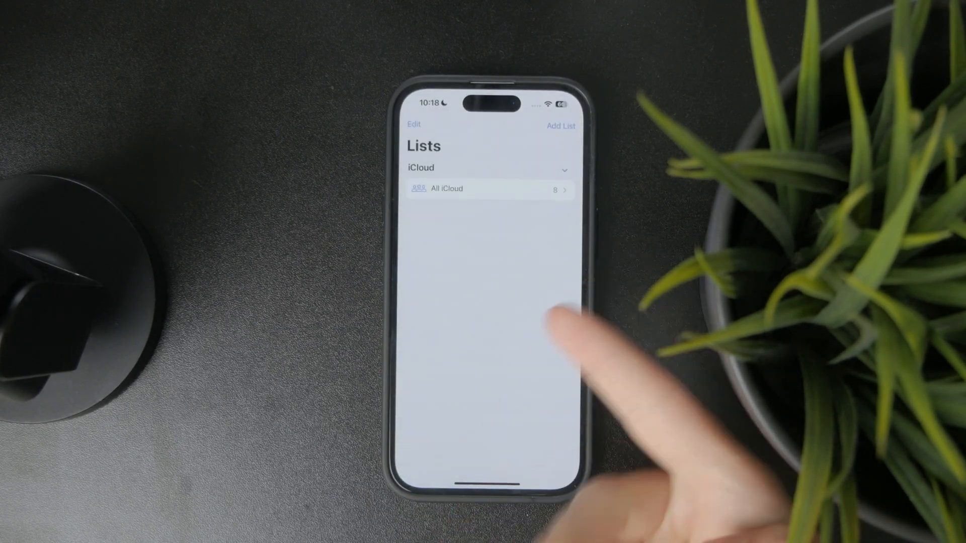
{"action": "left_click", "coordinate": [487, 189]}
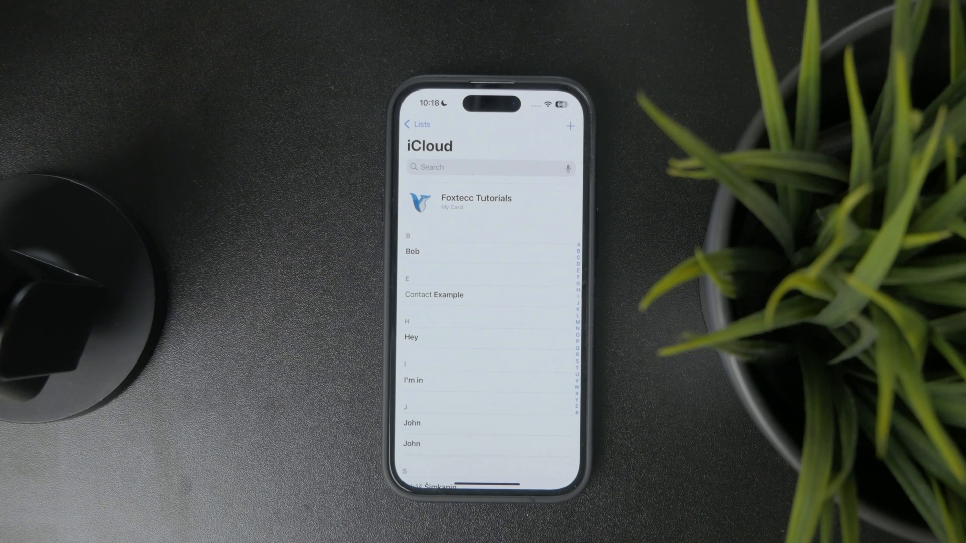
{"action": "left_click", "coordinate": [418, 124]}
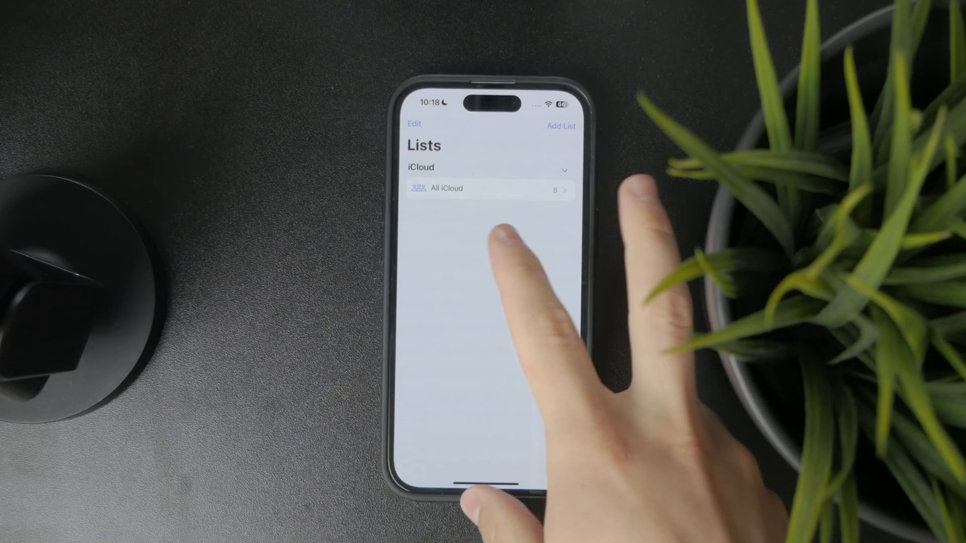